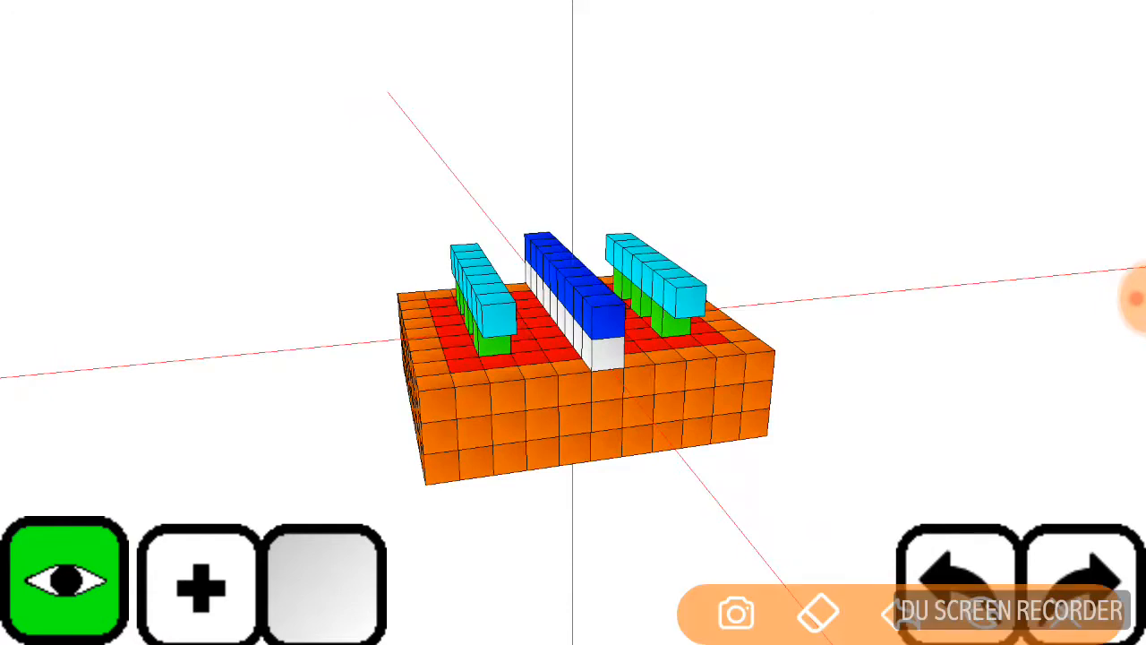
Step: Orbit the transistor model to a straight front view of its three raised bars
drag(295, 224, 484, 340)
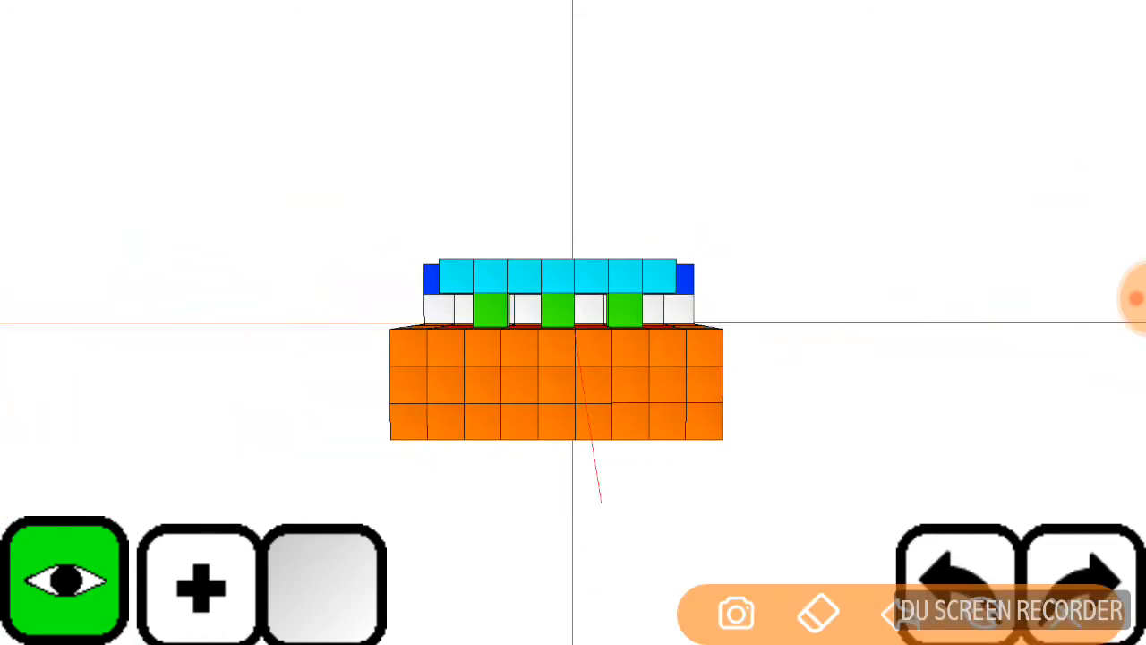
Step: Tilt the model to an angled view showing the top and front corner of the base
drag(670, 196, 716, 508)
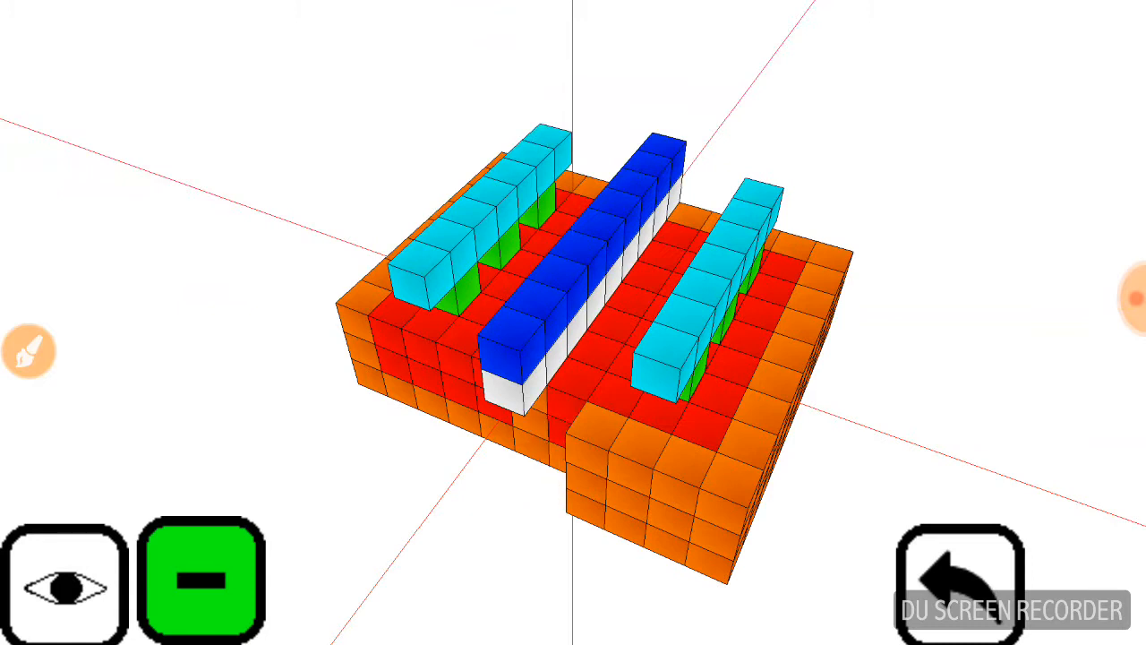
Step: Delete voxels at the cut corner and along the base's front face
click(636, 470)
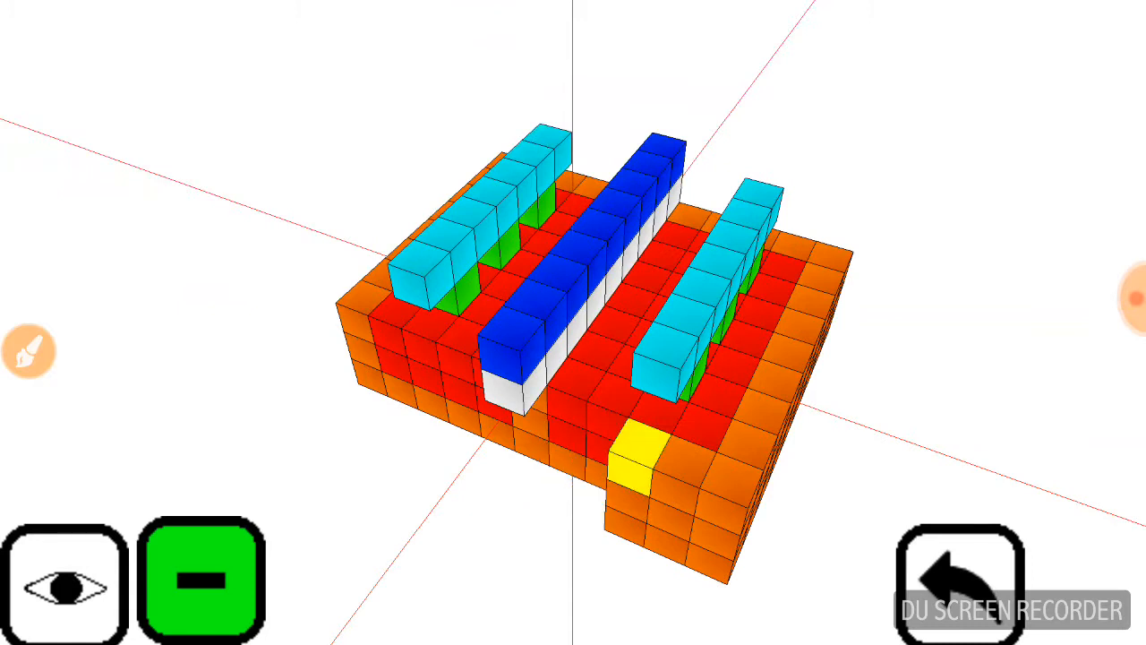
click(639, 457)
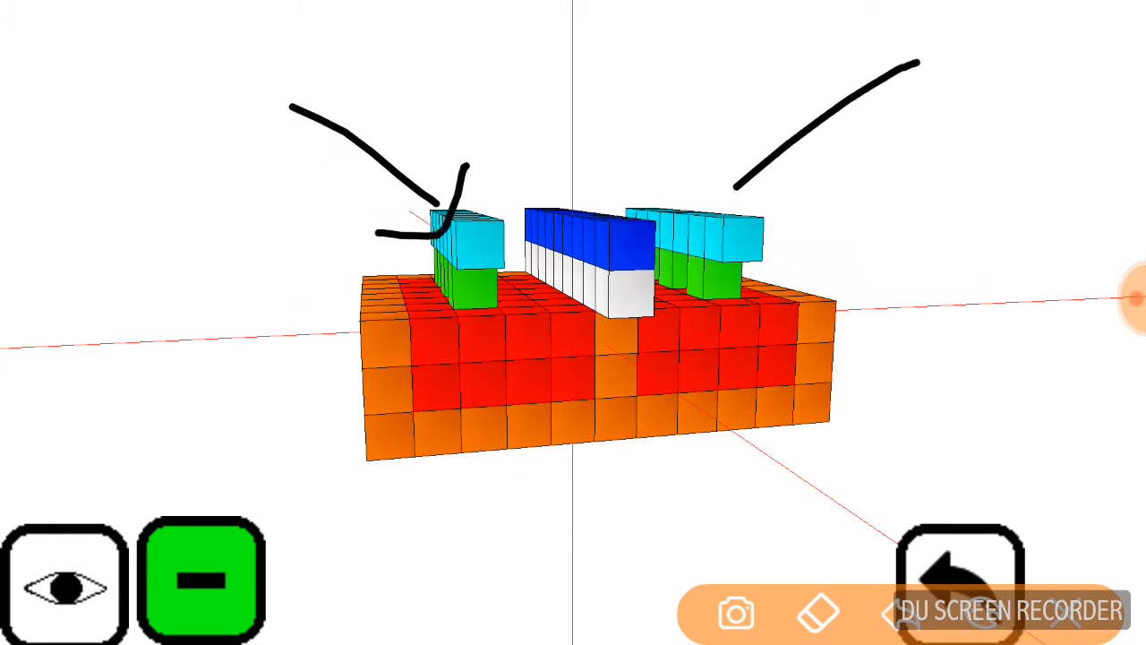
Step: Orbit the cut-open model to face the red cross-section and central orange column head-on
drag(913, 63, 725, 192)
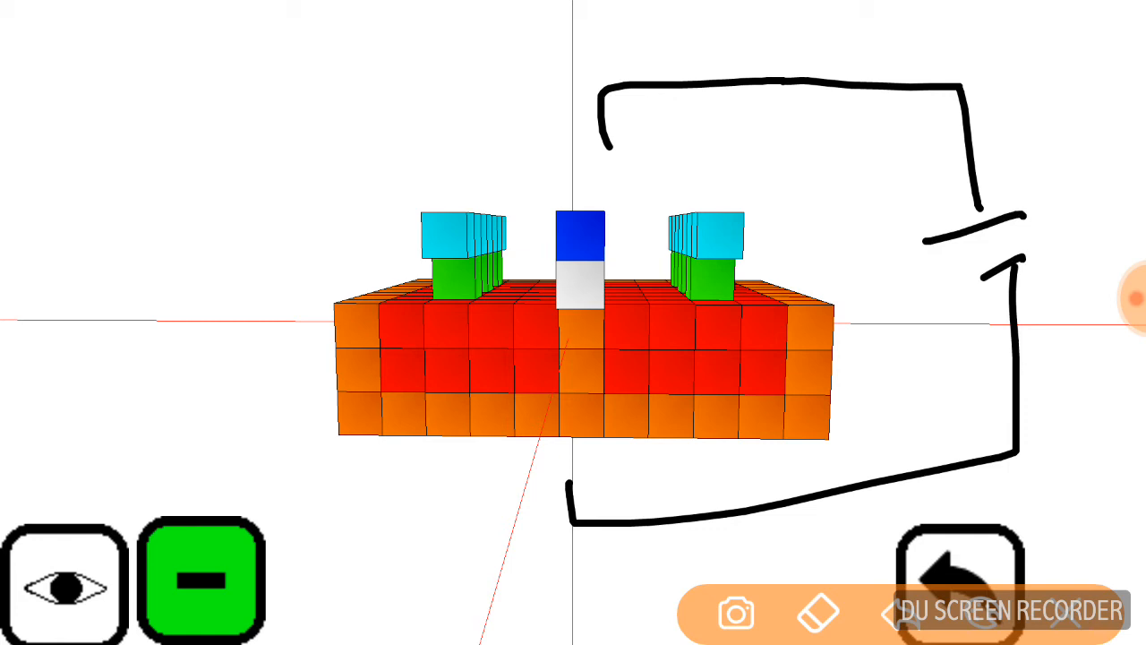
Step: Draw arrows pointing at the blue gate pillar and the bottom of the circuit loop
drag(367, 108, 555, 193)
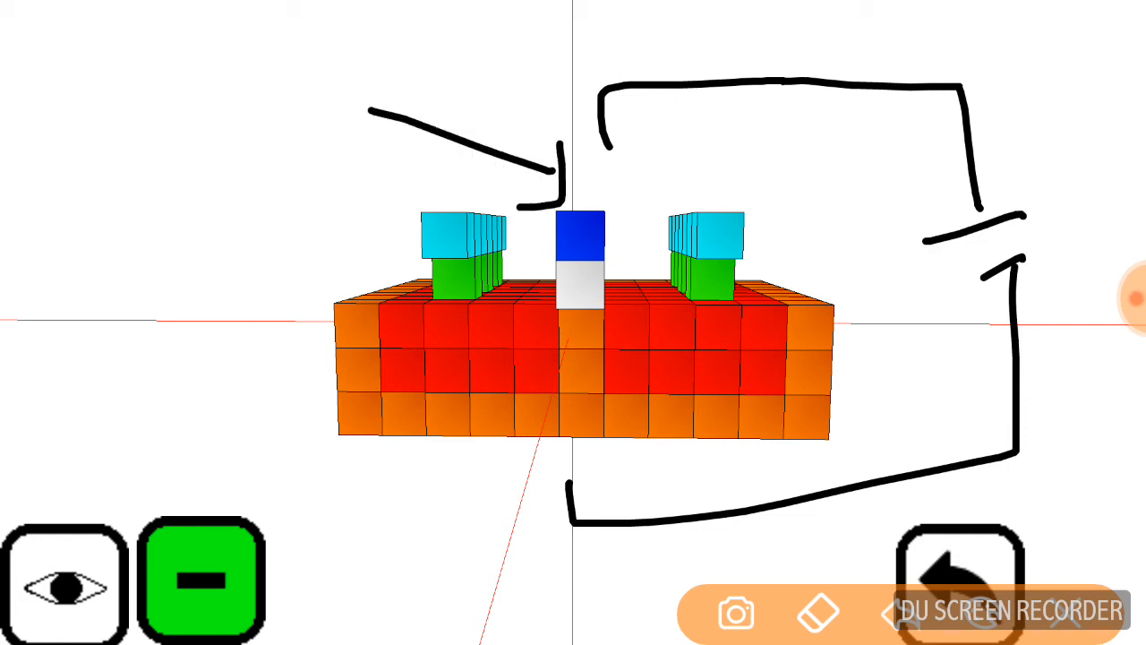
drag(385, 618, 528, 466)
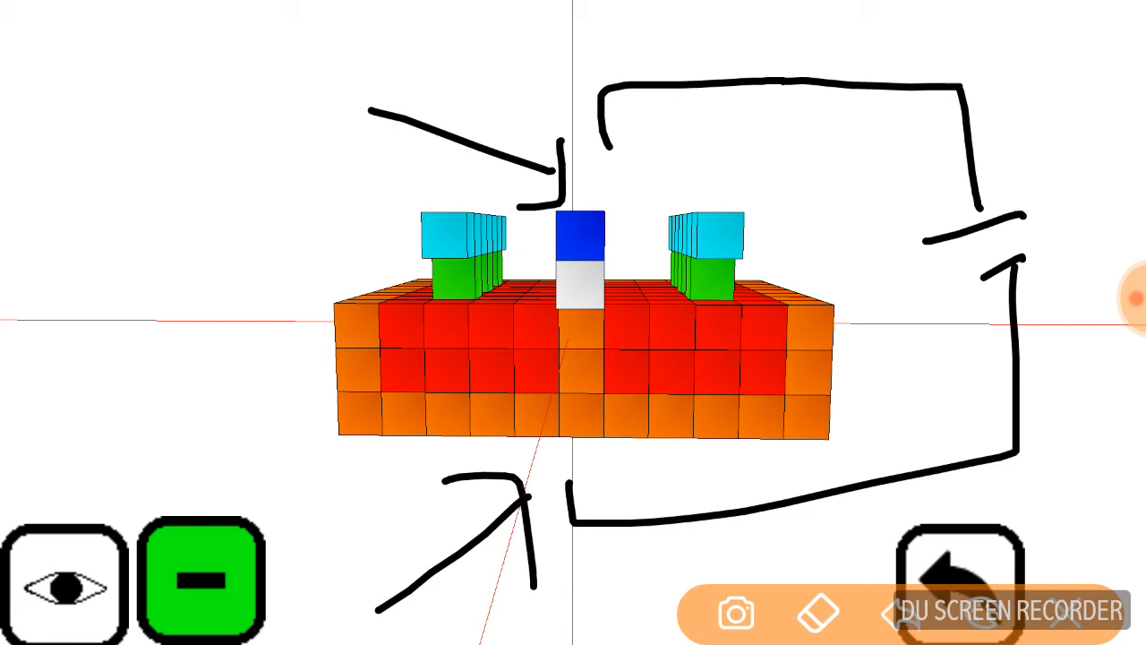